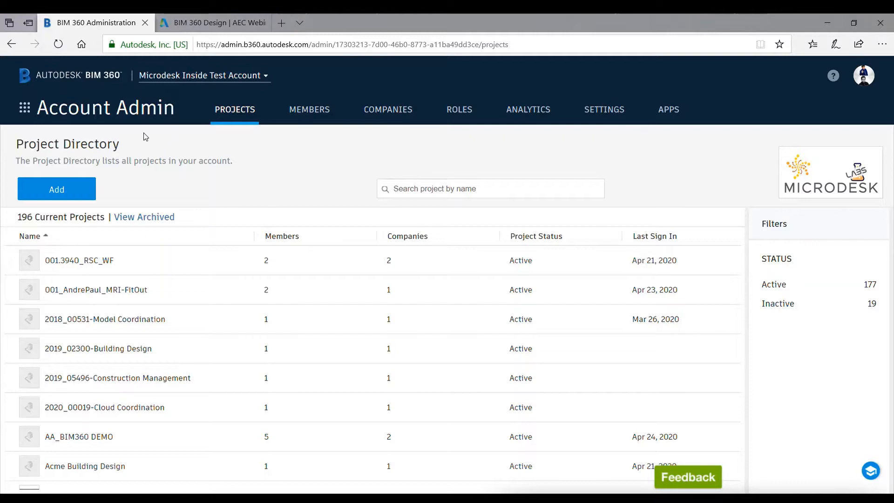
mouse_move(159, 118)
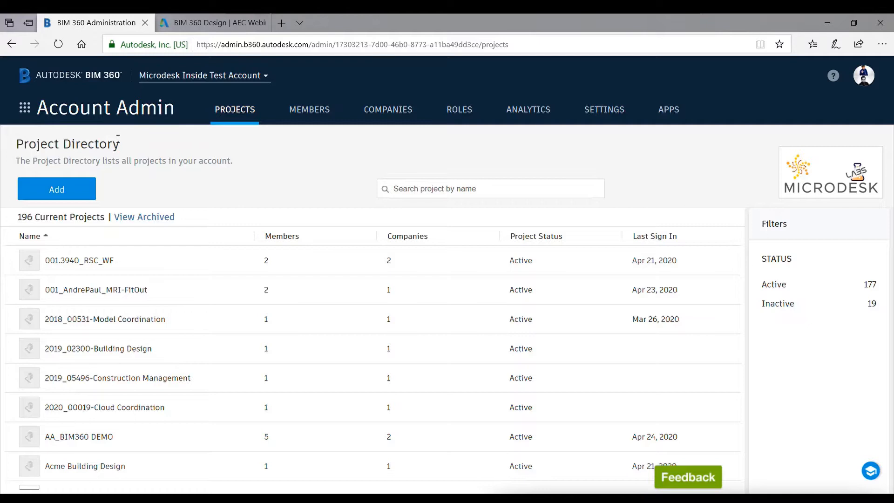
Add a new project and enter 'Demo HP' as the project name.
left_click(24, 107)
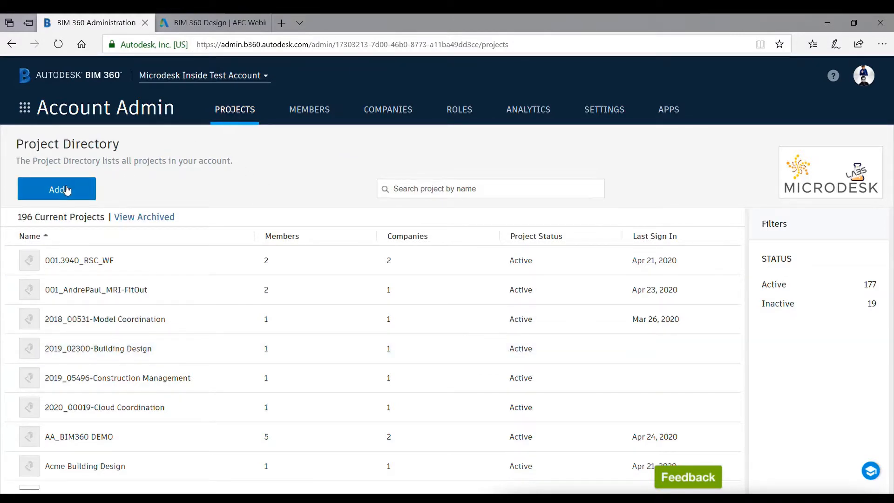
left_click(57, 189)
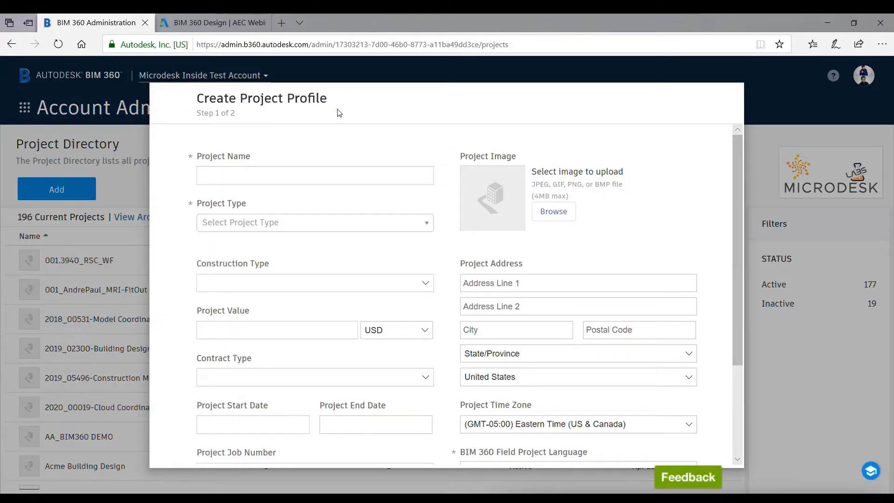
scroll("down", 3)
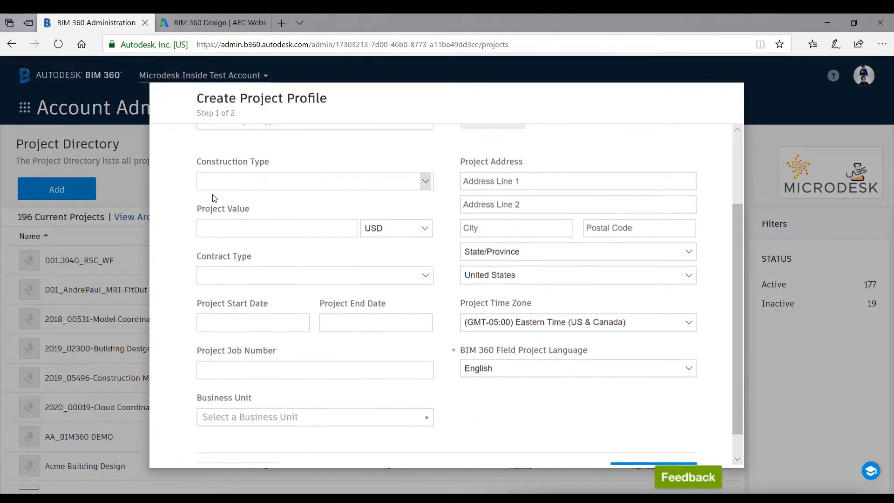
scroll("down", 3)
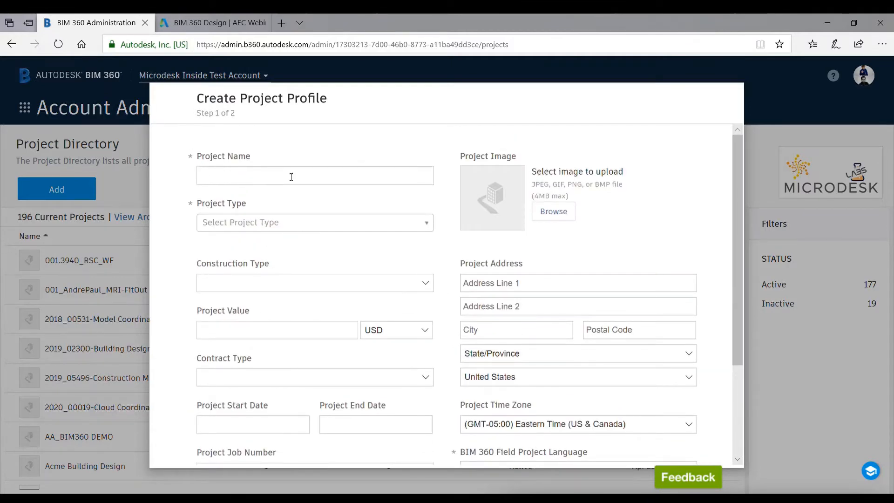
left_click(314, 175)
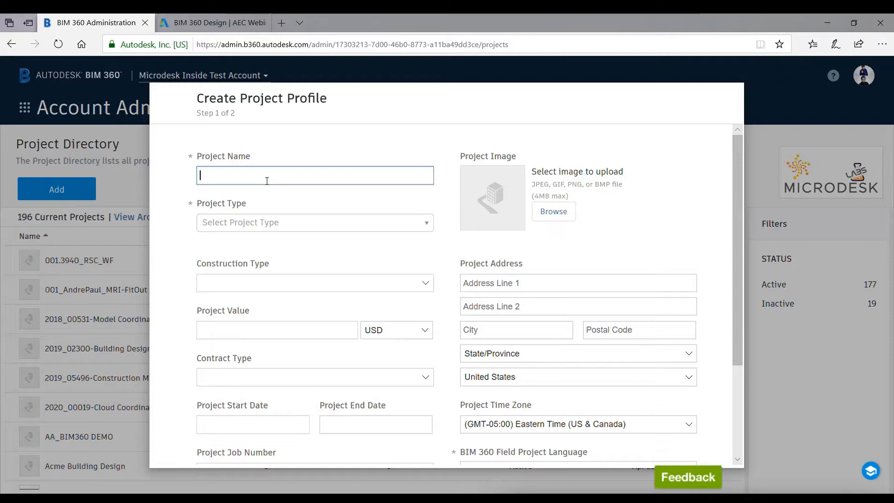
type("Demo")
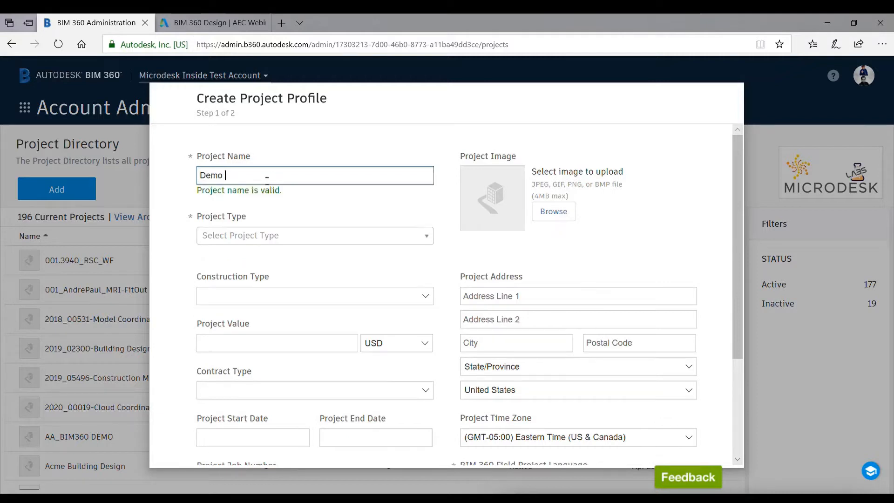
type("HP")
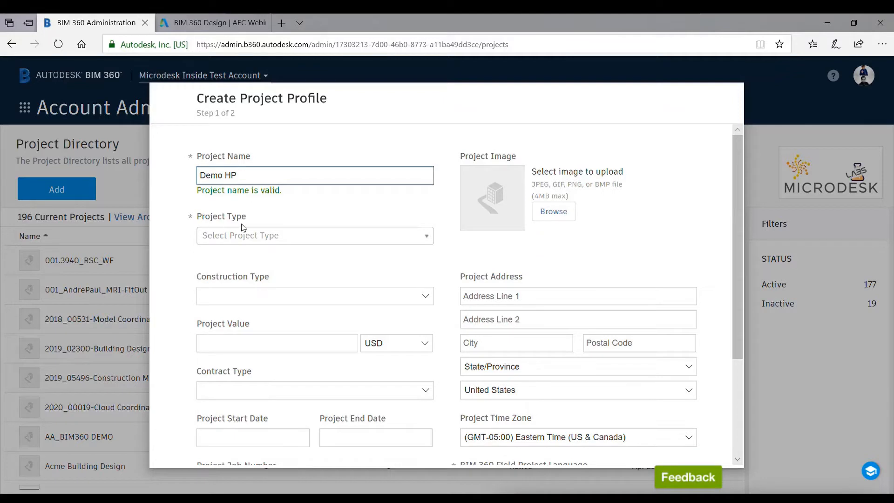
Choose Training Project as project type and New Construction as construction type.
left_click(314, 235)
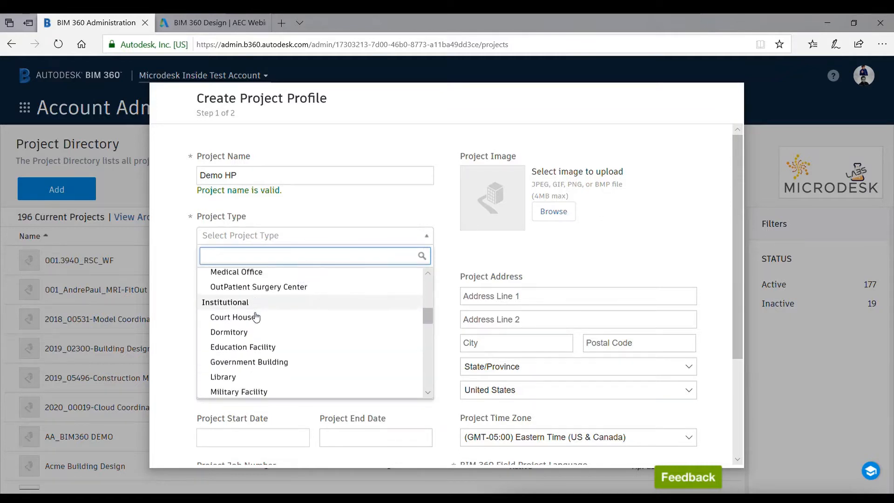
scroll("down", 3)
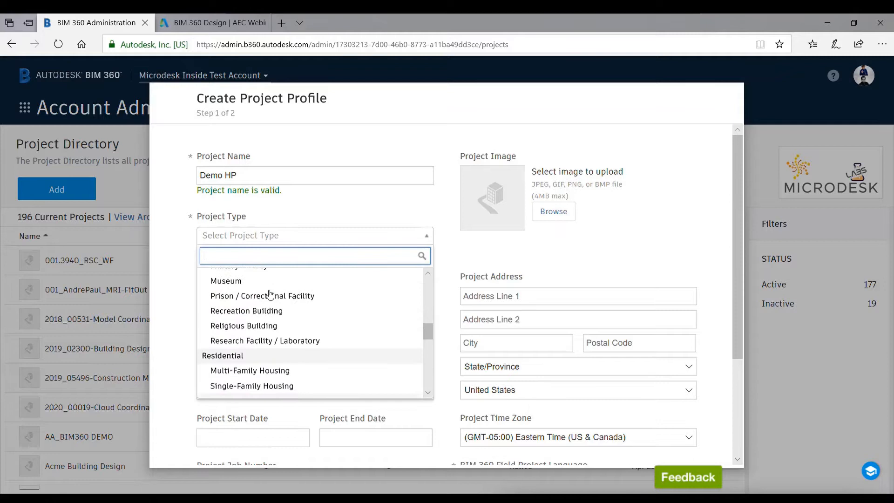
scroll("down", 3)
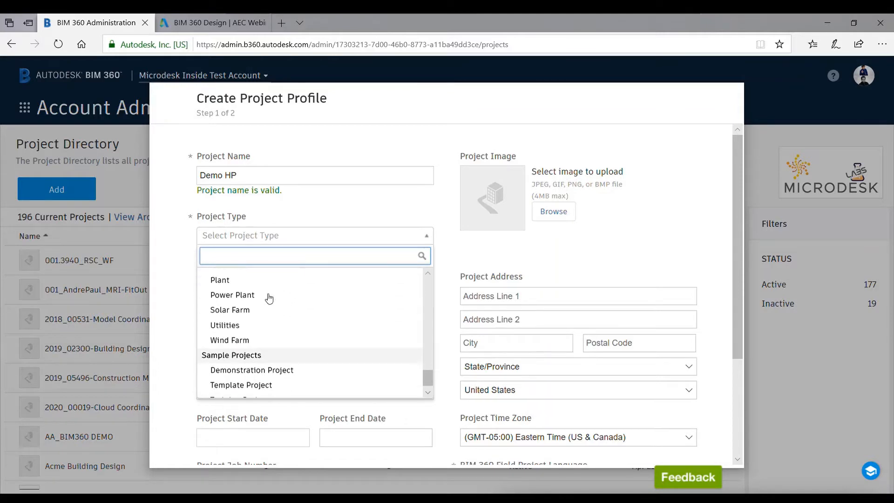
scroll("down", 3)
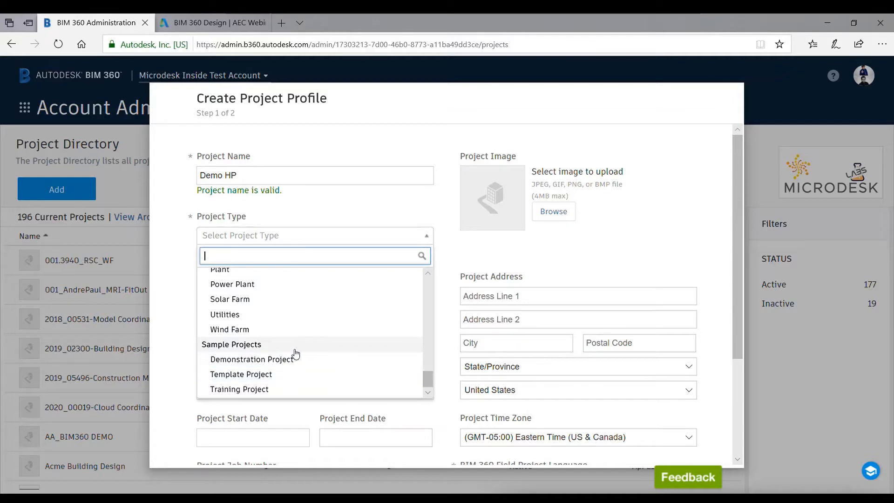
left_click(239, 389)
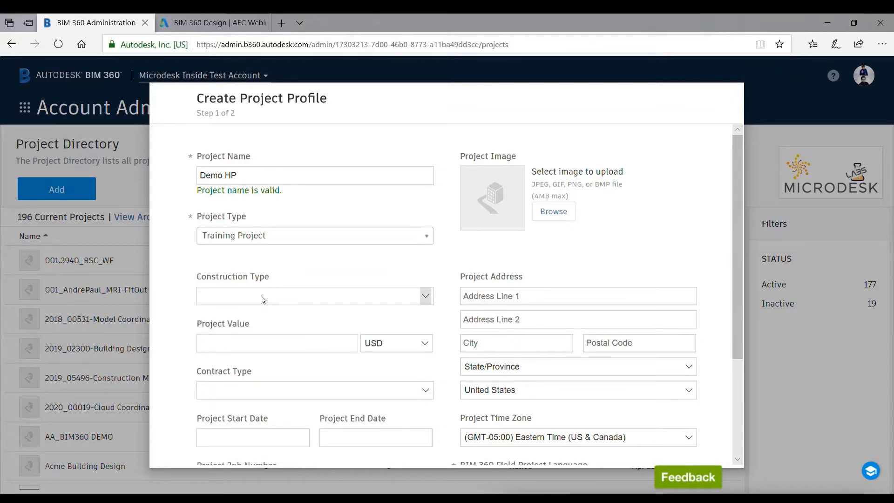
left_click(314, 296)
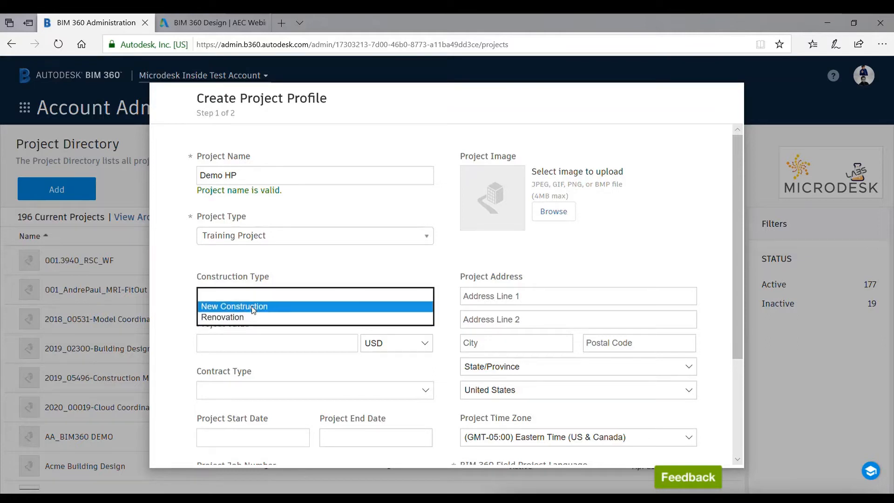
left_click(234, 306)
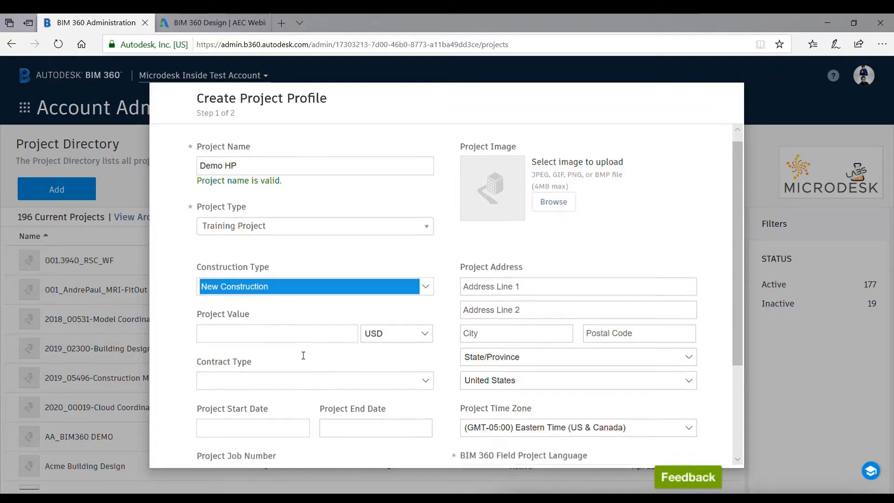
scroll("down", 3)
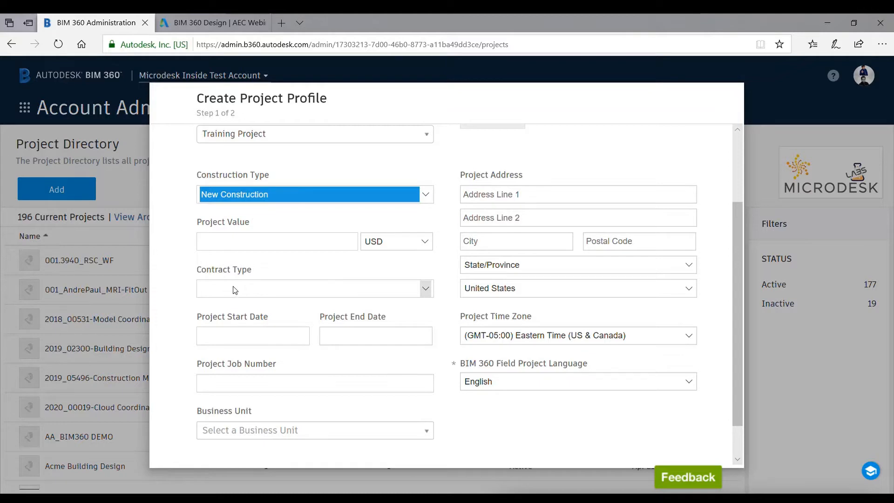
Set contract type Design-Bid-Build with start date May 4, 2020 and end year 2021.
left_click(314, 288)
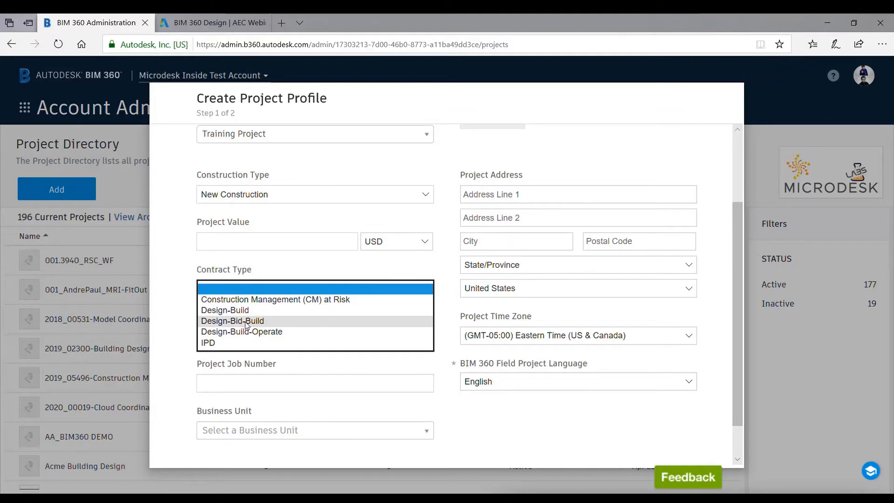
left_click(232, 320)
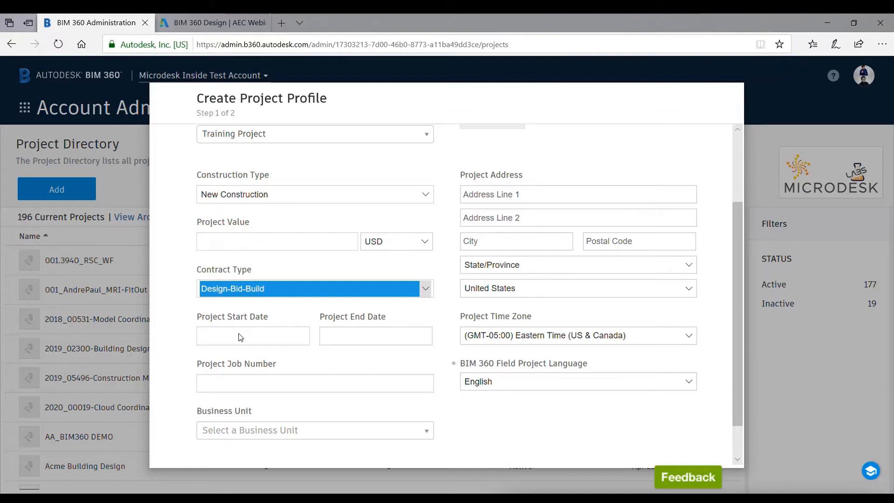
mouse_move(333, 338)
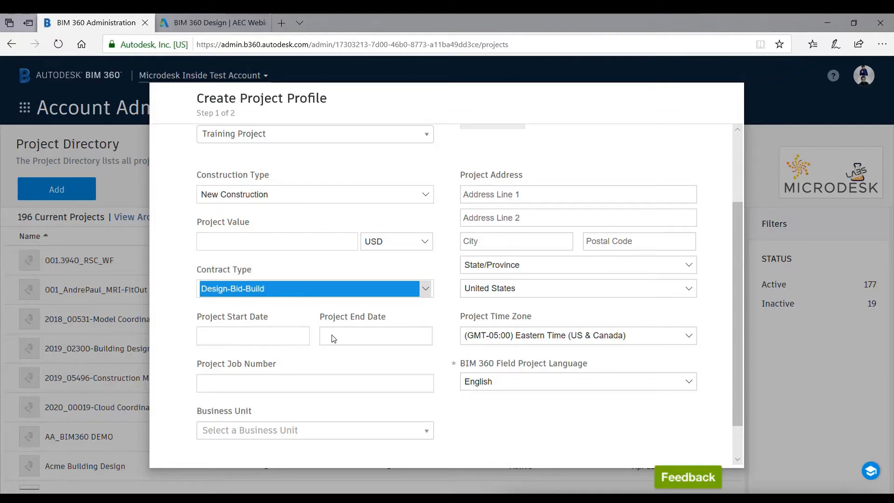
left_click(253, 336)
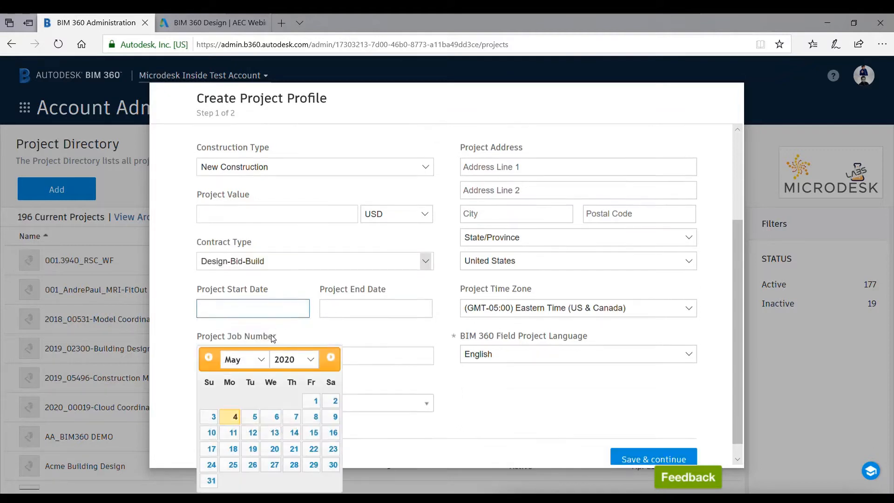
left_click(230, 416)
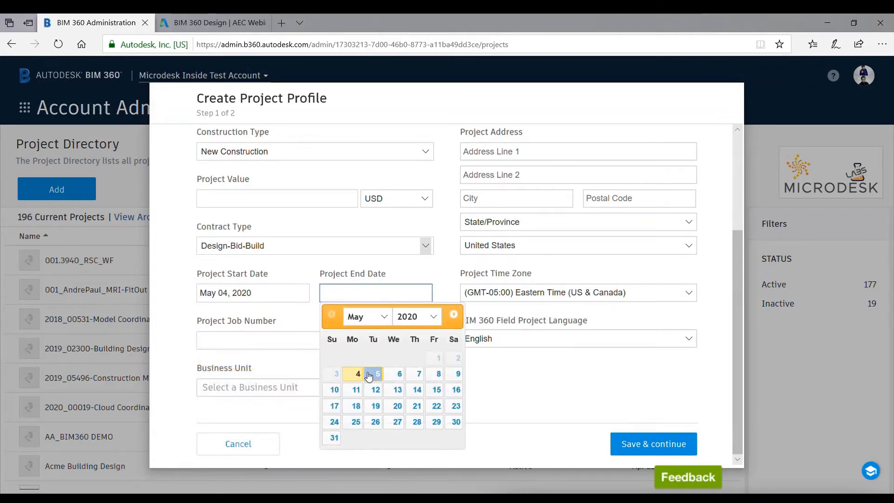
left_click(416, 317)
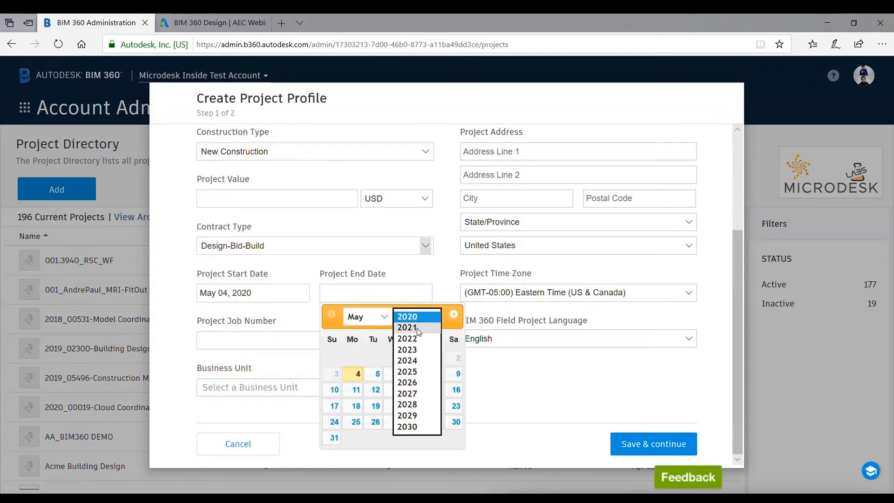
left_click(407, 326)
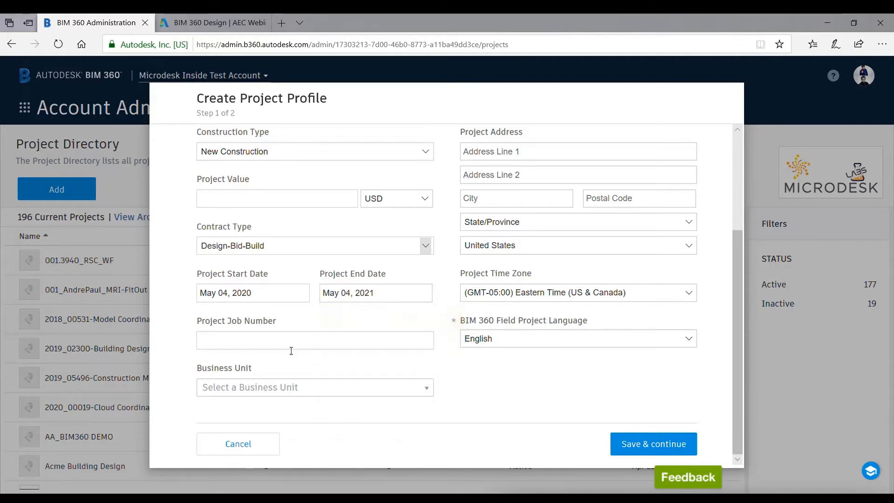
Enter 1234 as the project job number.
left_click(314, 340)
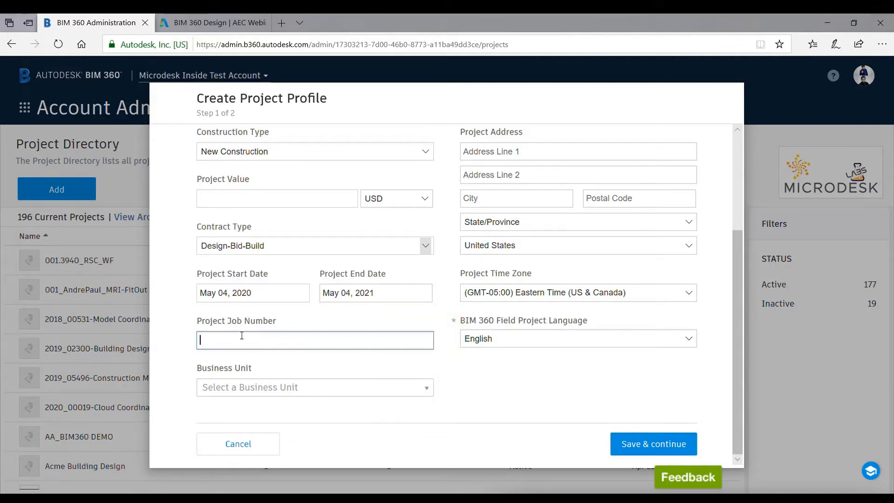
mouse_move(290, 327)
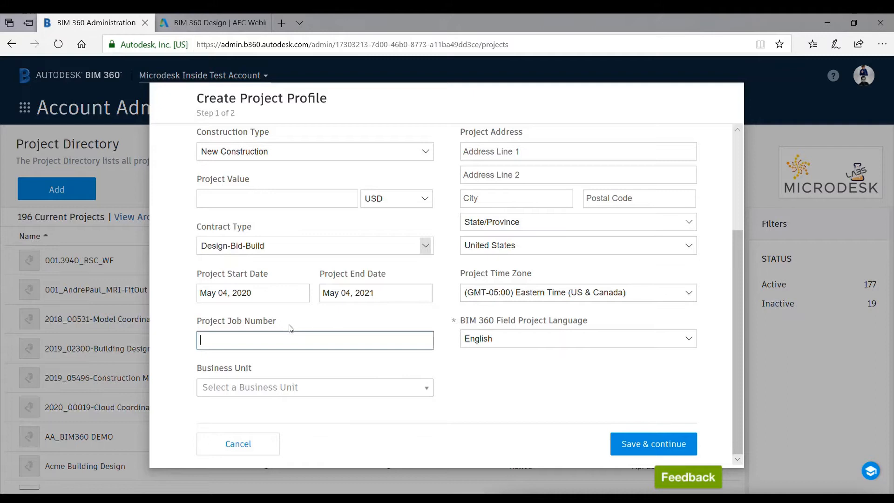
type("1")
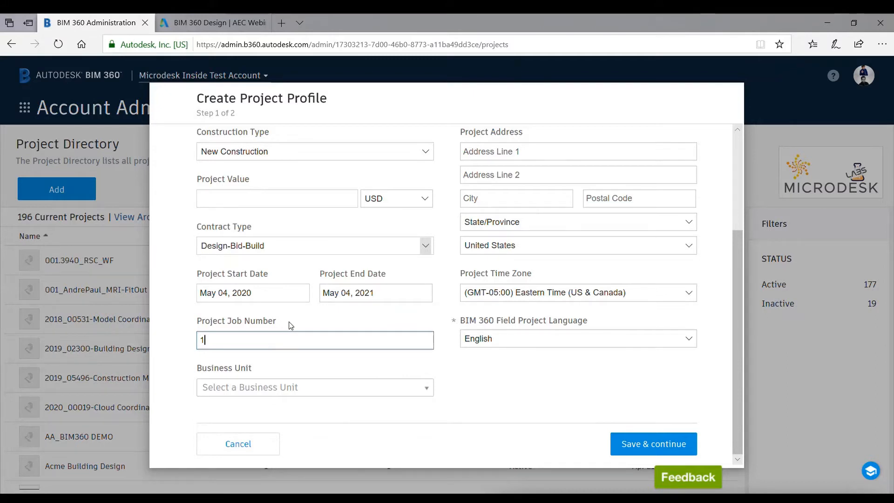
type("234")
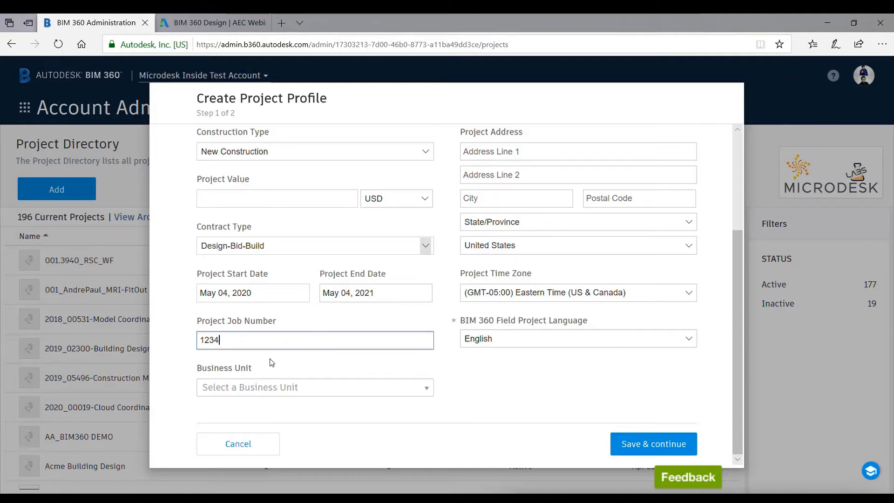
left_click(314, 387)
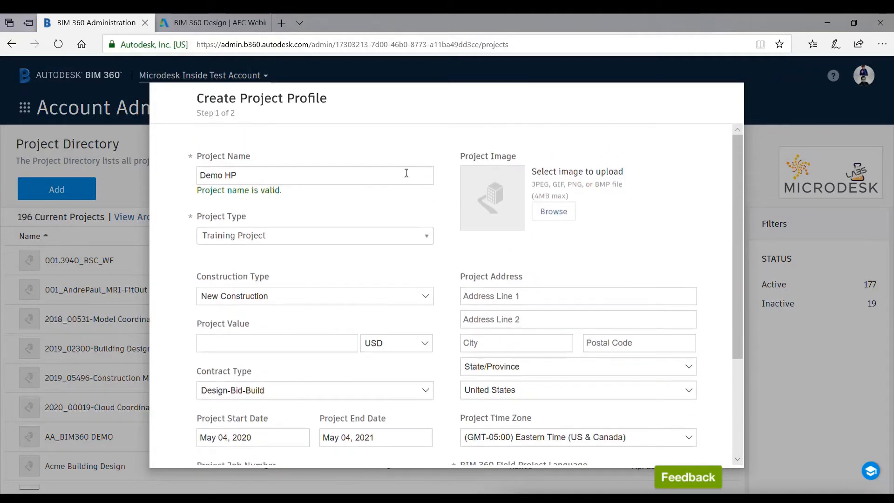
mouse_move(514, 175)
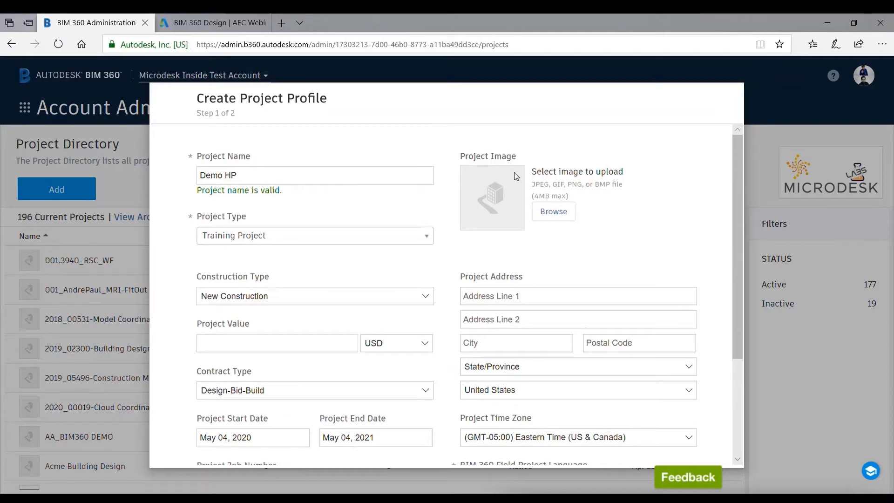
mouse_move(588, 186)
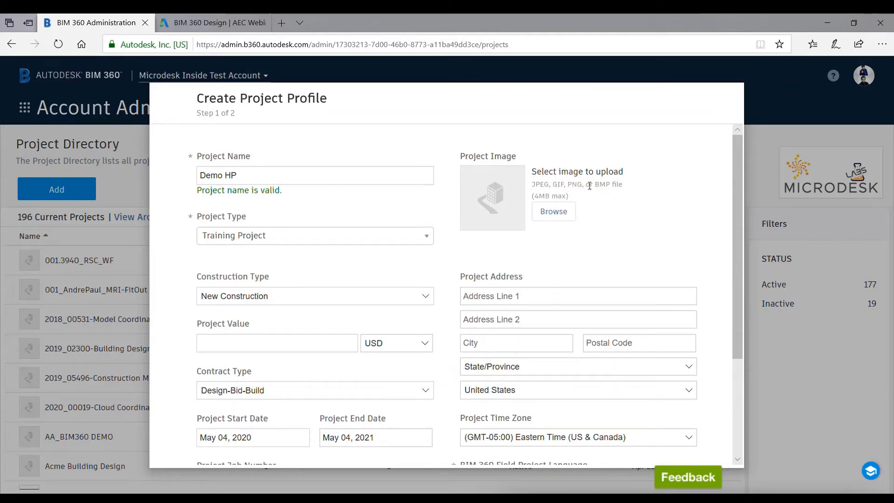
mouse_move(625, 192)
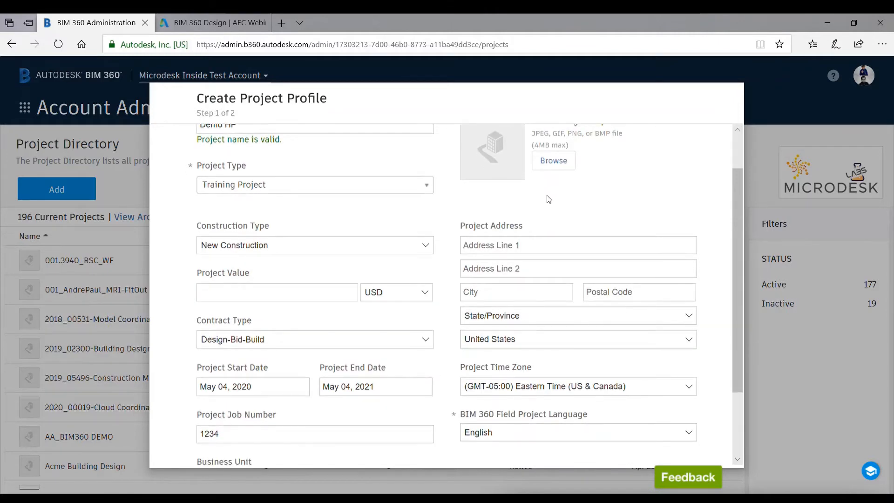
scroll("down", 3)
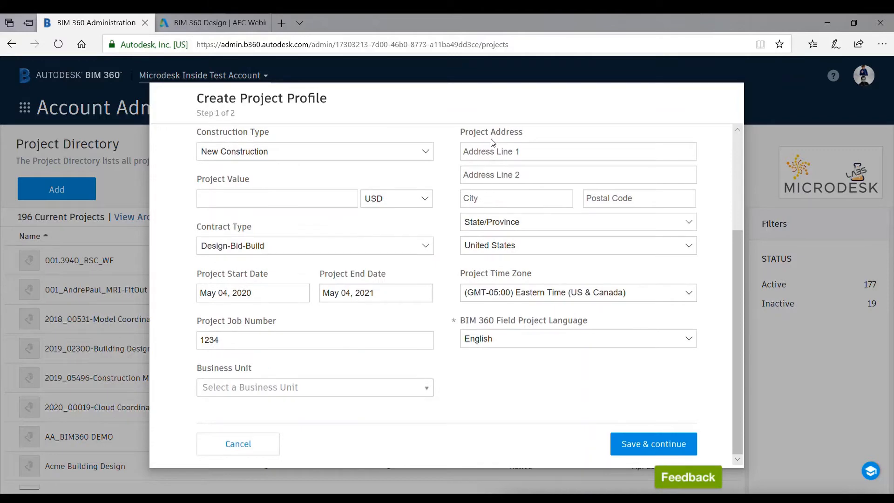
mouse_move(516, 250)
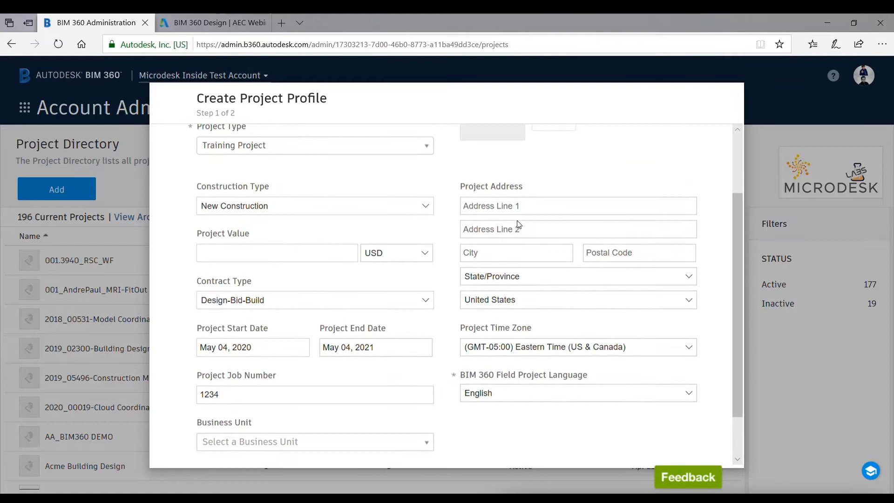
scroll("down", 3)
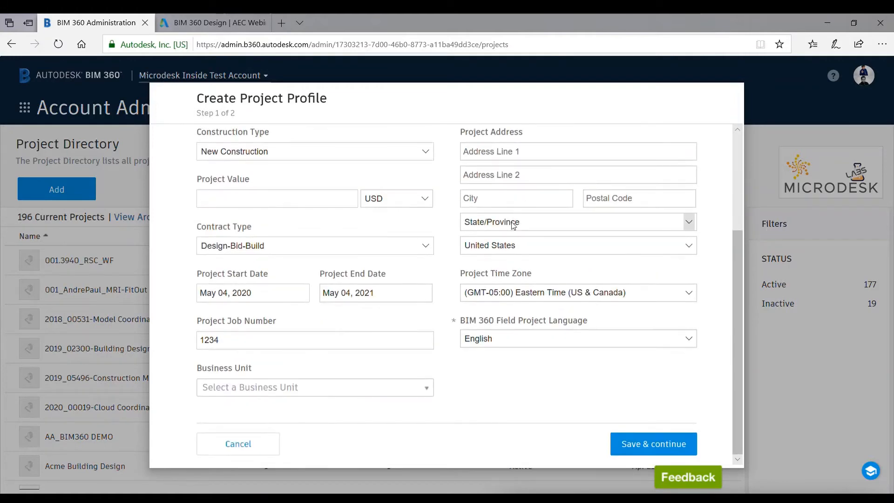
mouse_move(512, 228)
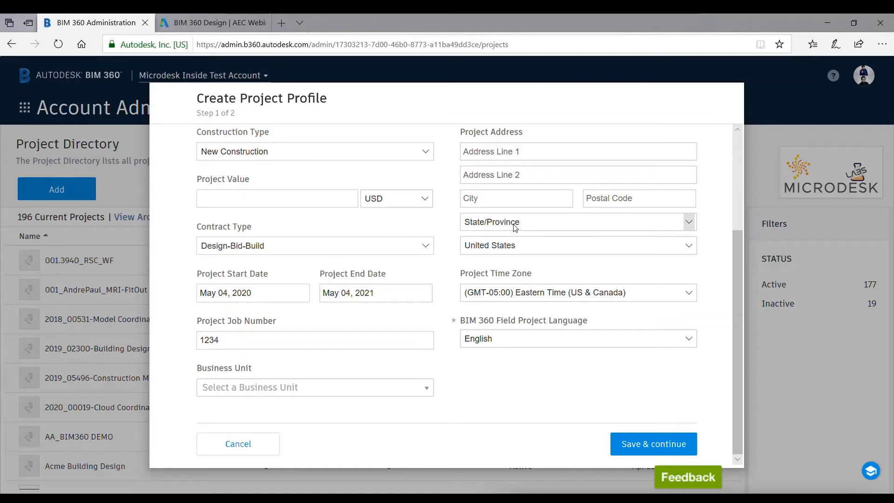
mouse_move(527, 250)
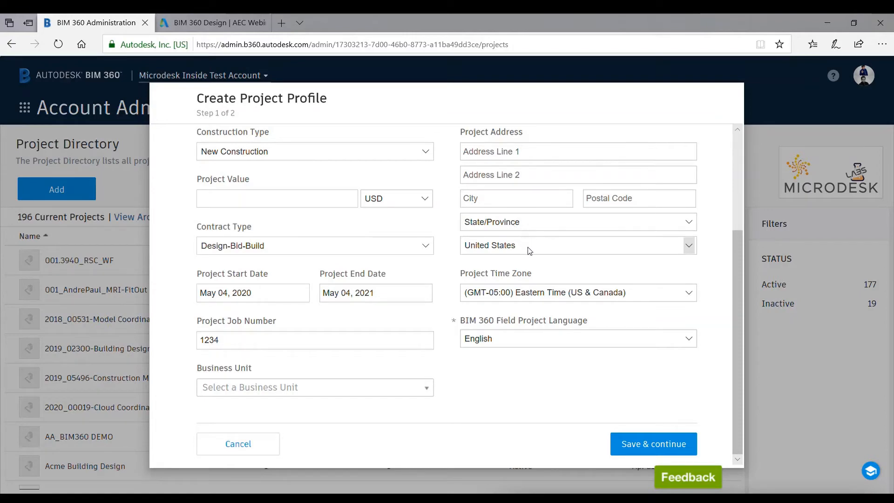
mouse_move(495, 245)
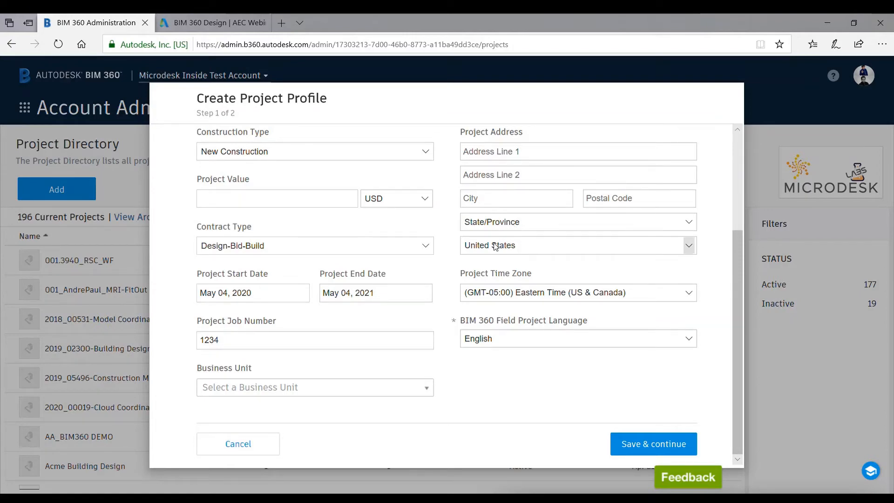
Set state California, time zone (GMT-08:00) Pacific Time, and keep English as language.
left_click(578, 222)
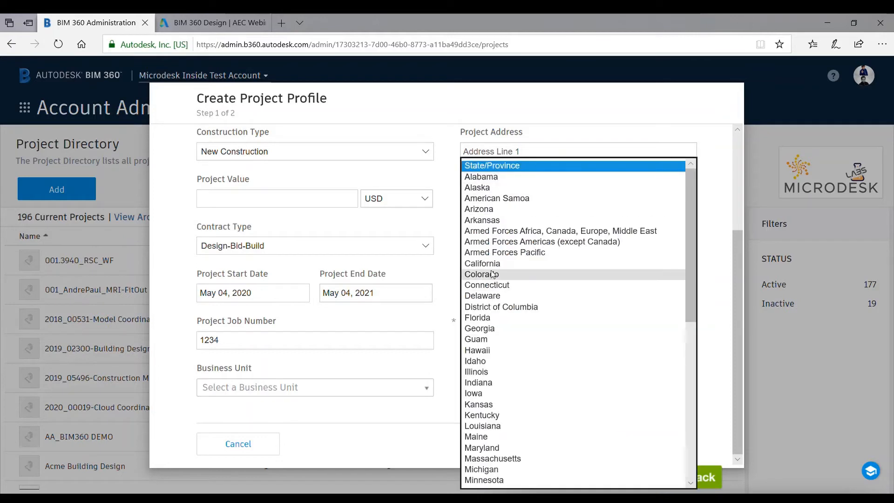
left_click(481, 263)
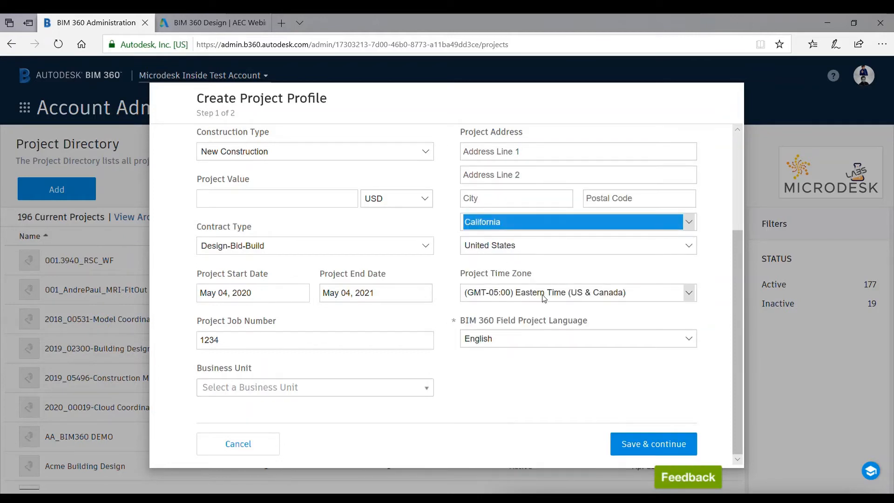
left_click(576, 292)
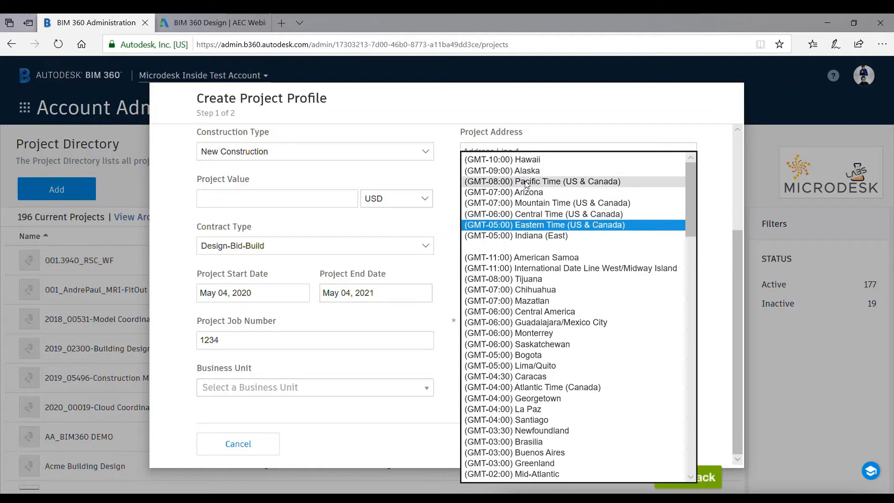
left_click(541, 181)
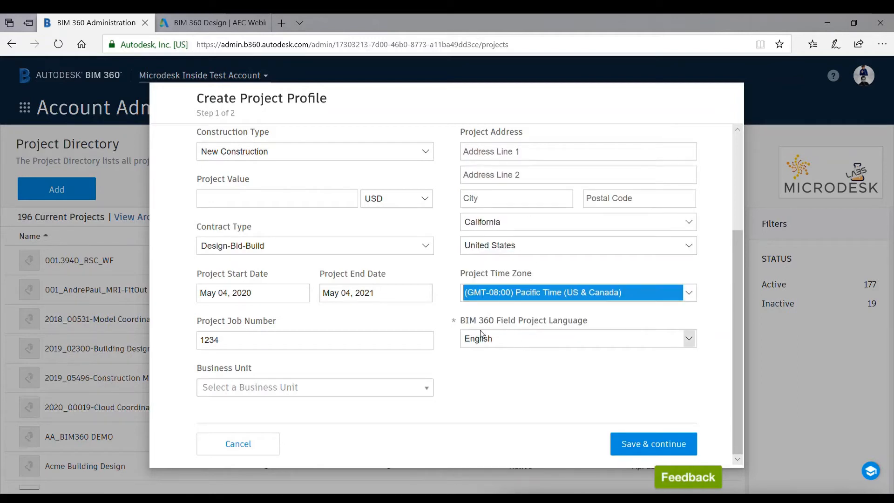
left_click(578, 338)
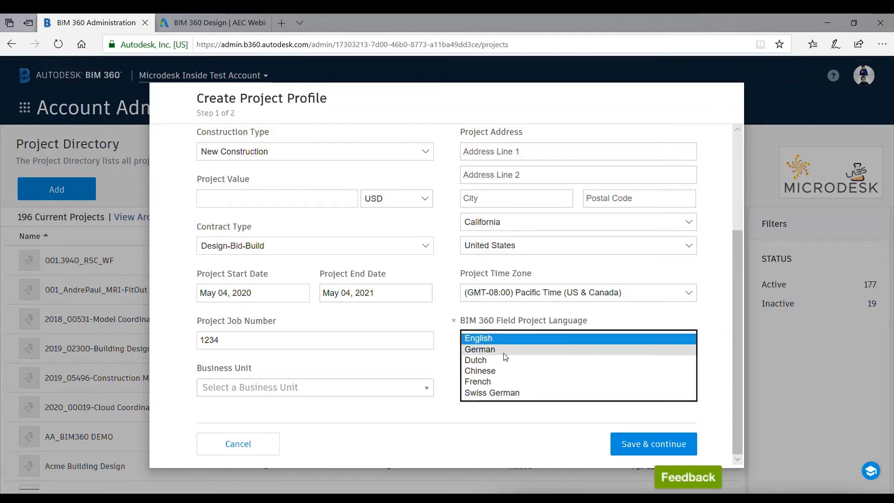
left_click(478, 338)
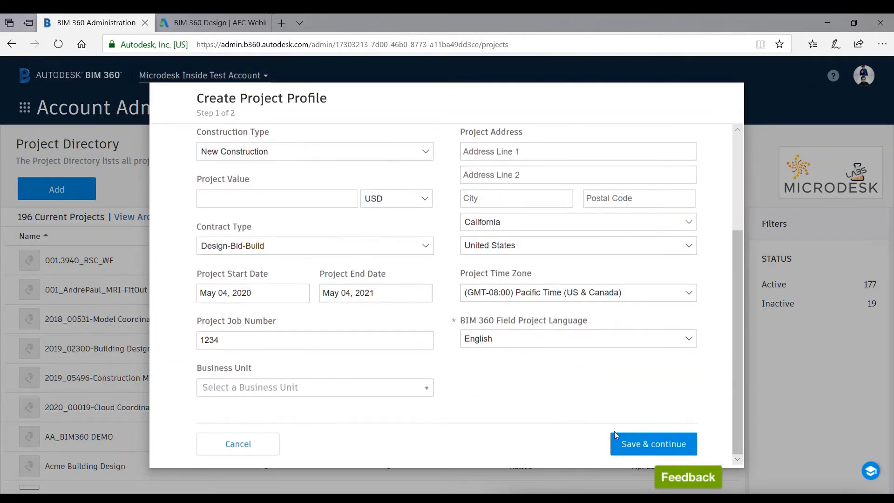
Save the Demo HP profile and continue to the Activate Services step.
left_click(653, 444)
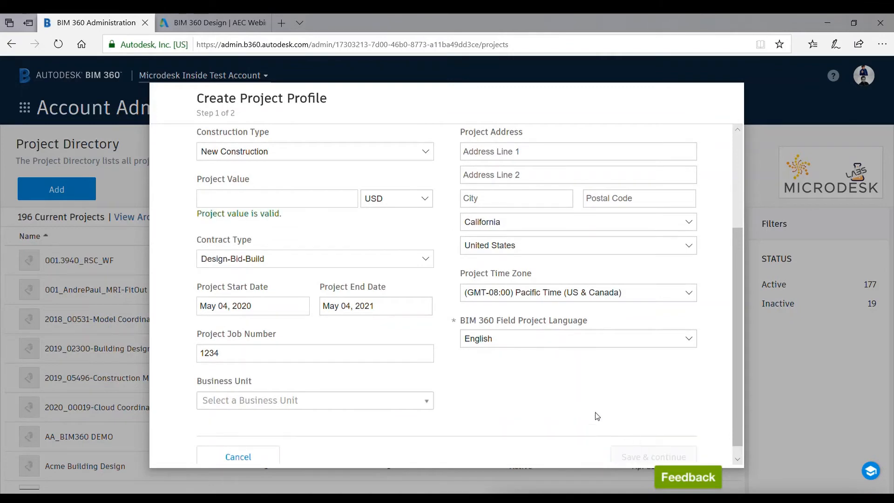
mouse_move(318, 226)
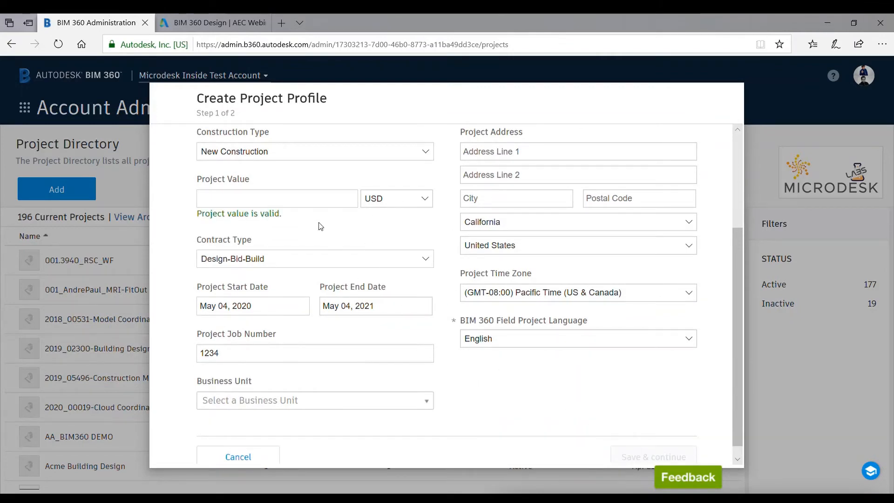
left_click(653, 457)
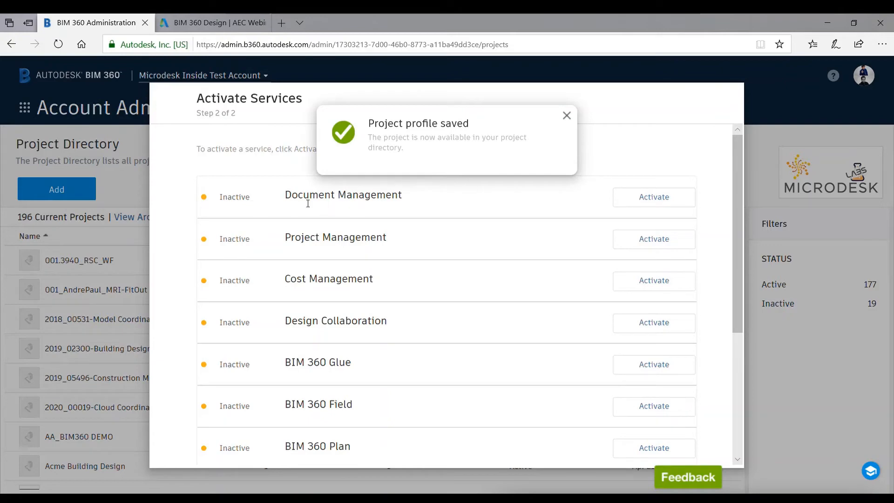
left_click(568, 115)
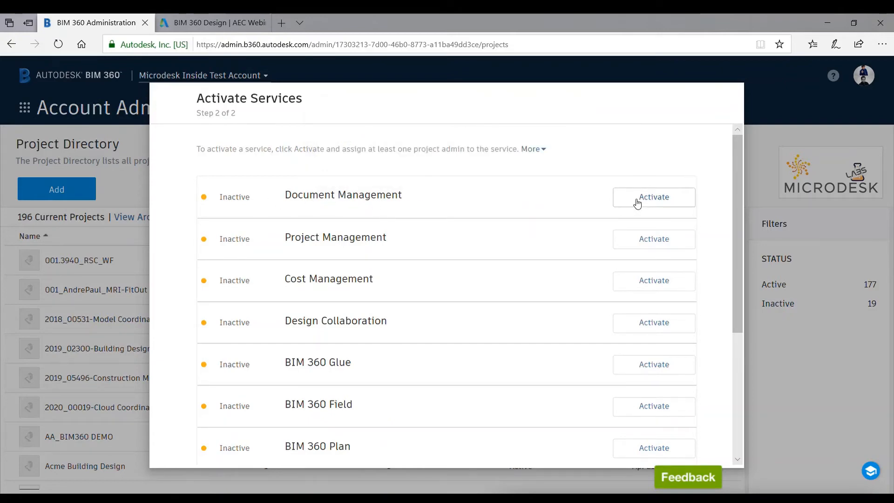
left_click(654, 196)
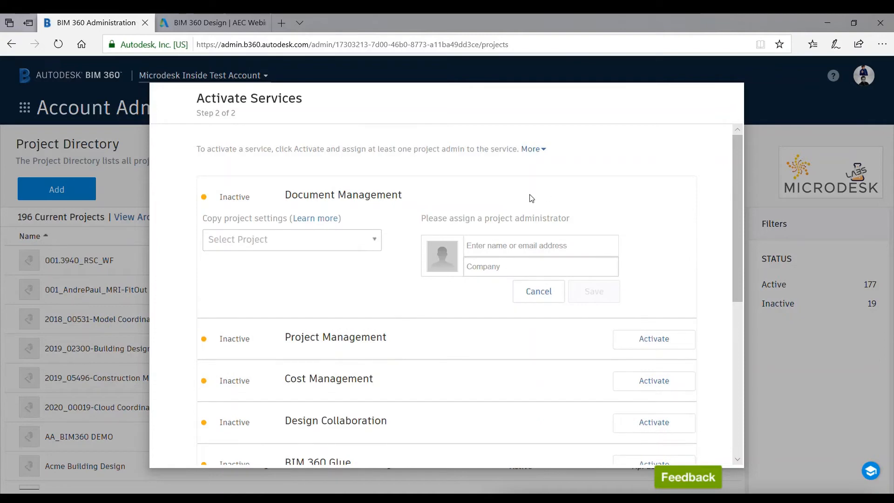
left_click(540, 244)
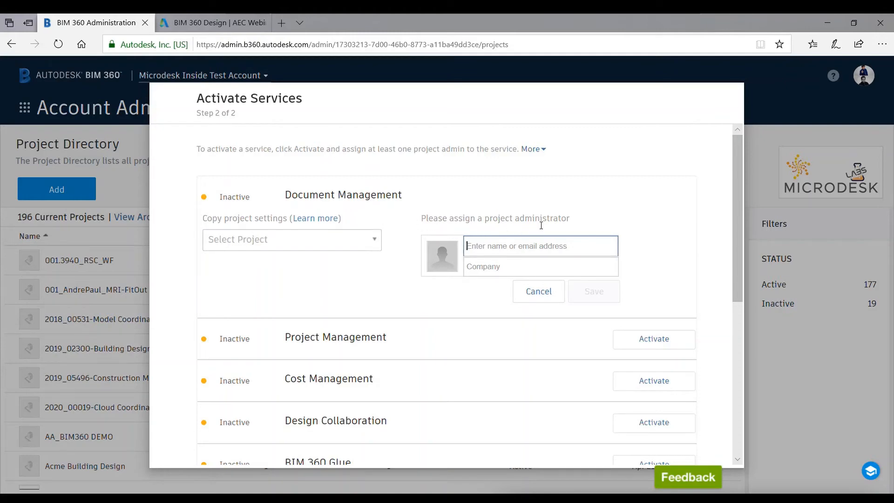
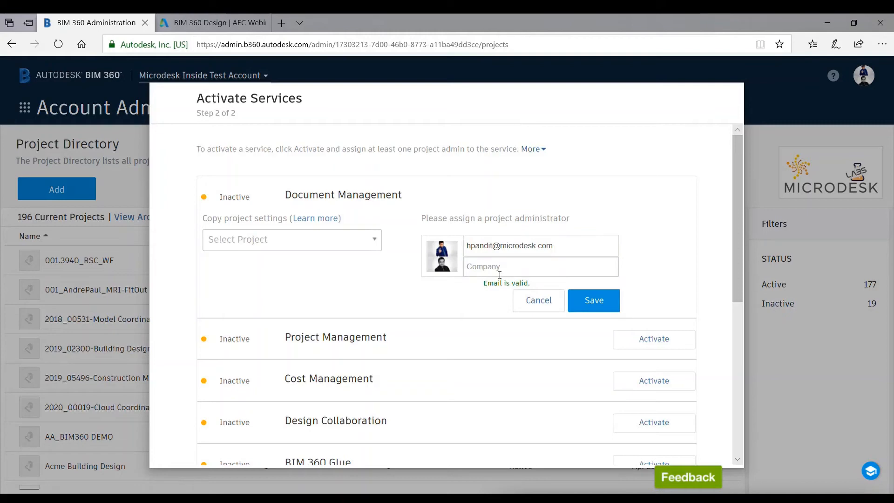
Set the admin's company to Microdesk and save to activate the service.
left_click(540, 266)
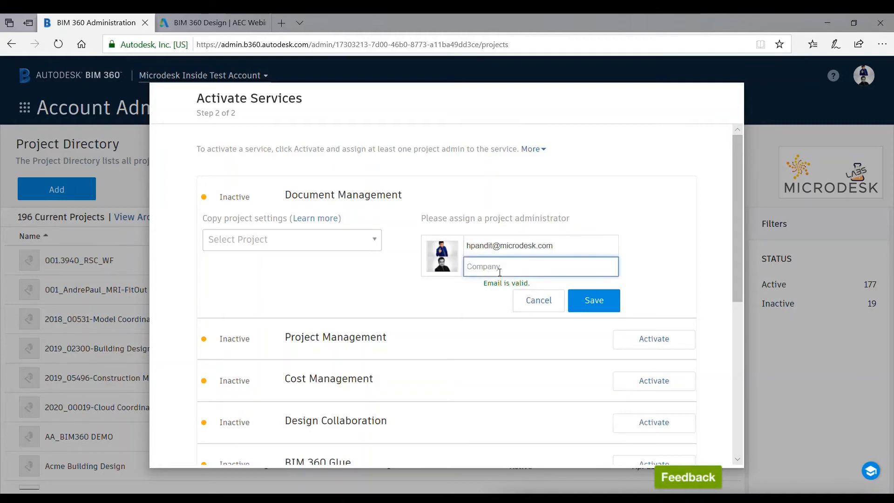
type("Micro")
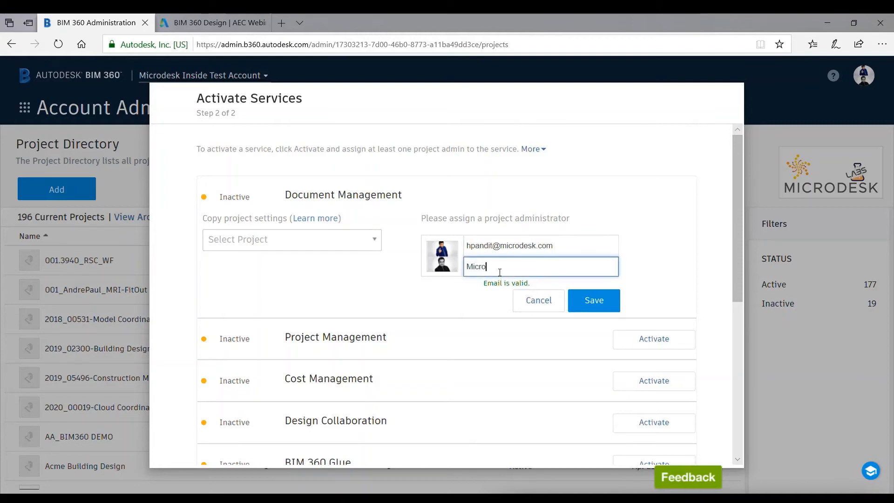
type("desk")
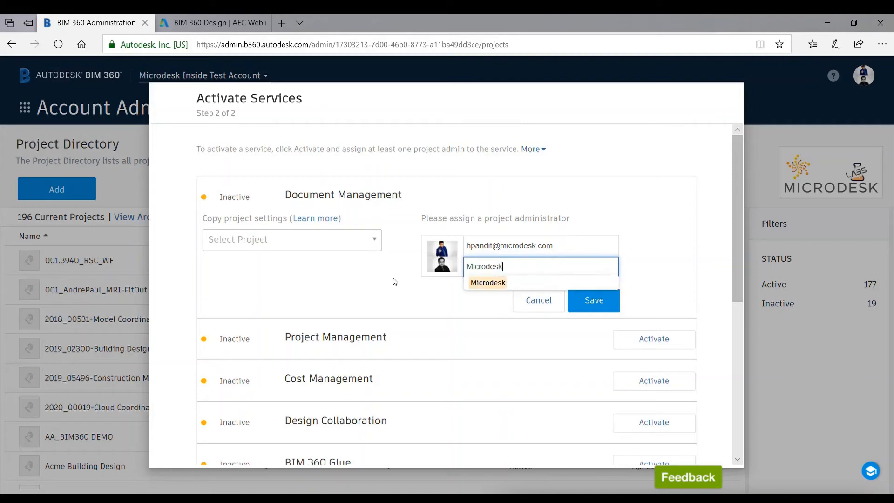
left_click(487, 282)
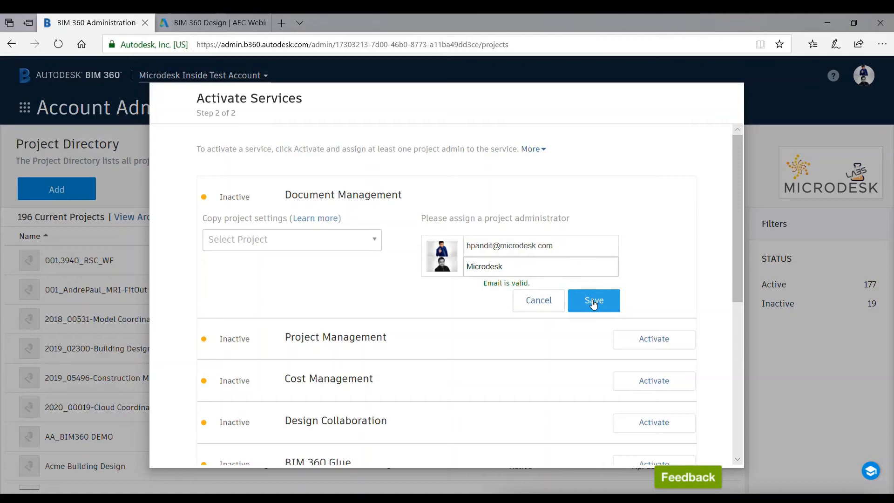
left_click(593, 301)
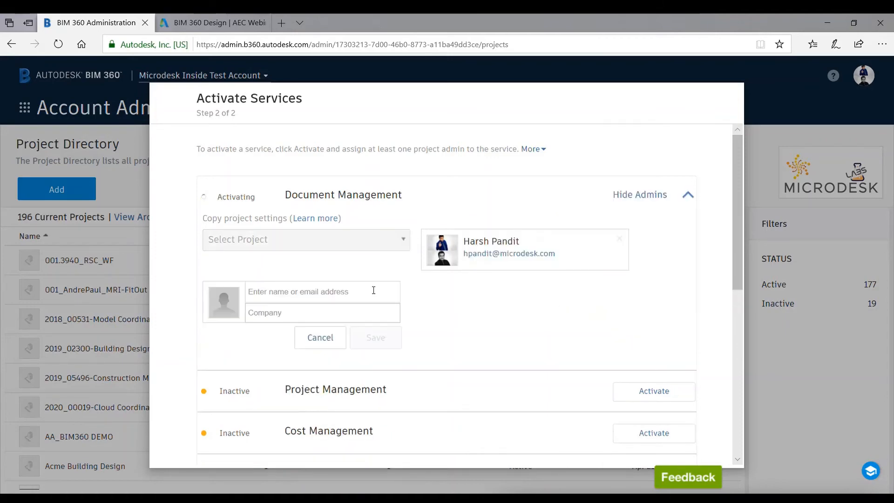
mouse_move(485, 293)
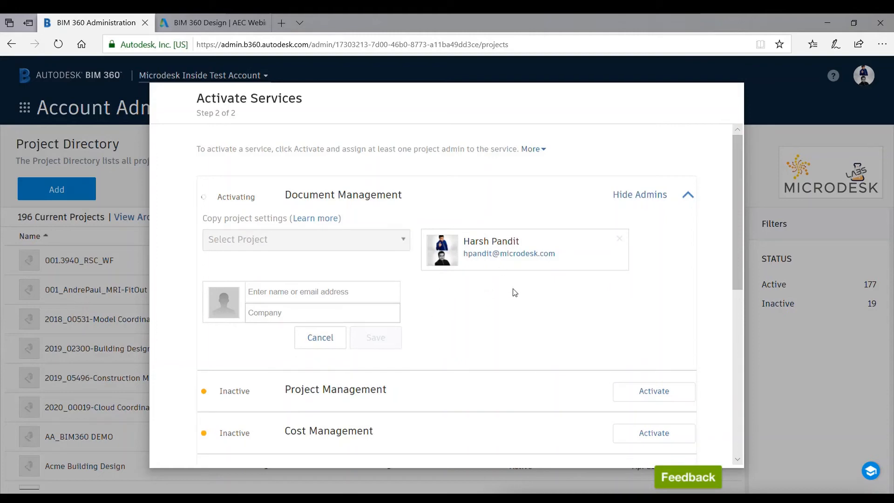
mouse_move(515, 277)
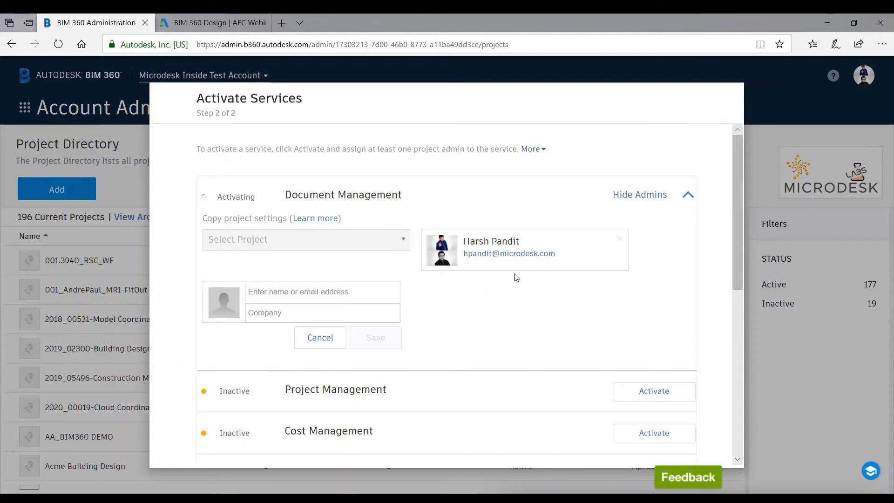
mouse_move(495, 294)
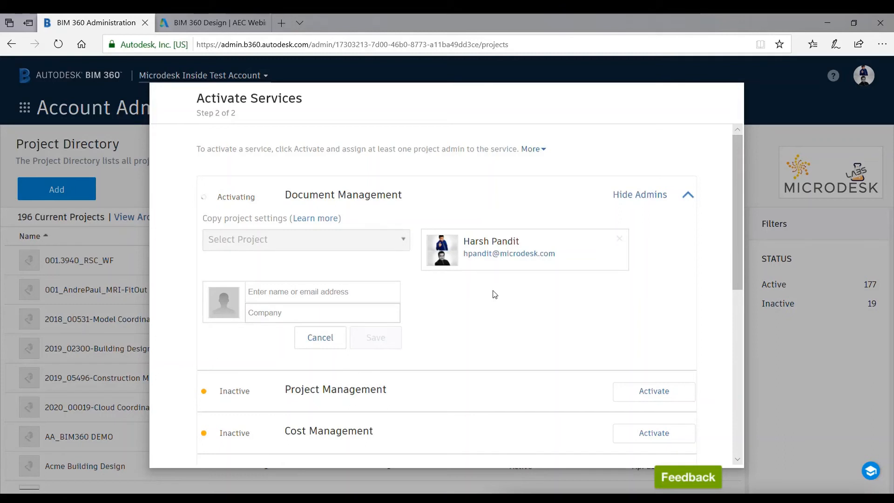
mouse_move(425, 292)
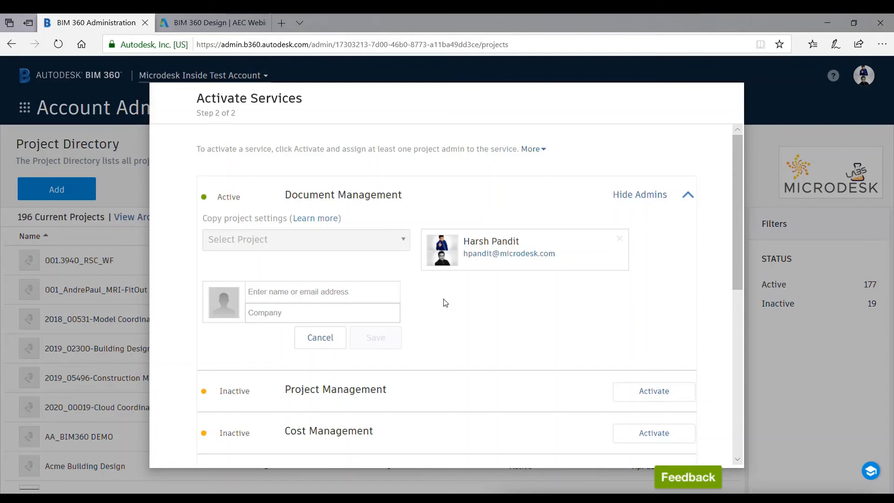
mouse_move(217, 202)
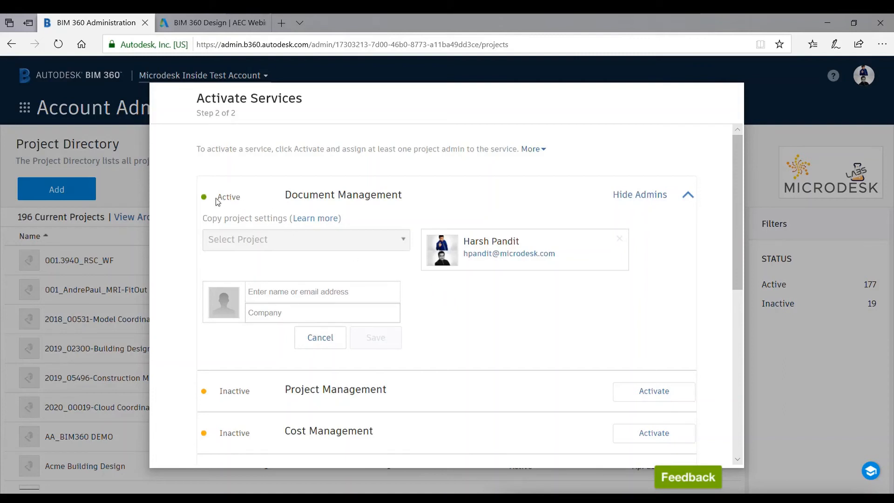
mouse_move(451, 266)
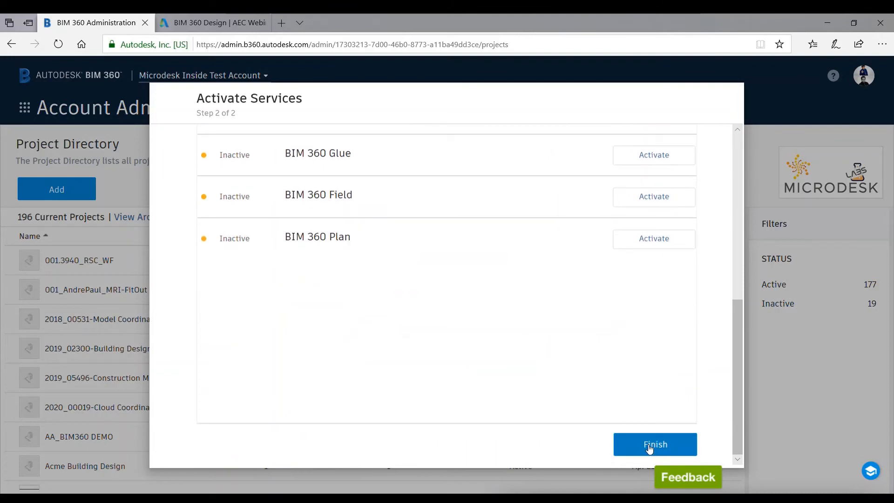
Finish activation, search 'demo' and open the Demo HP project in Project Admin.
left_click(654, 444)
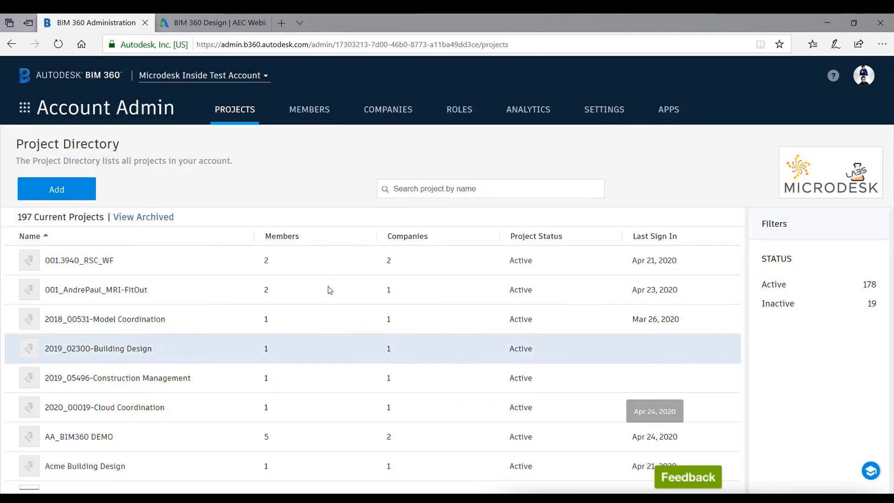
scroll("down", 3)
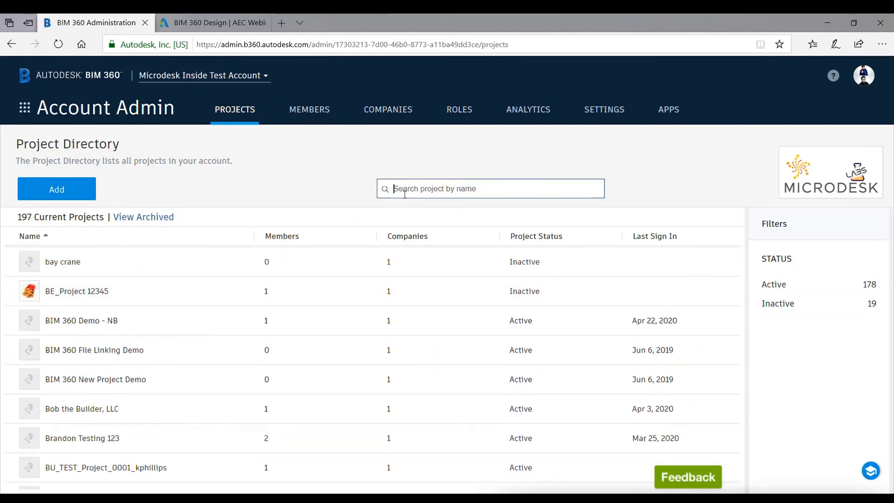
type("demo")
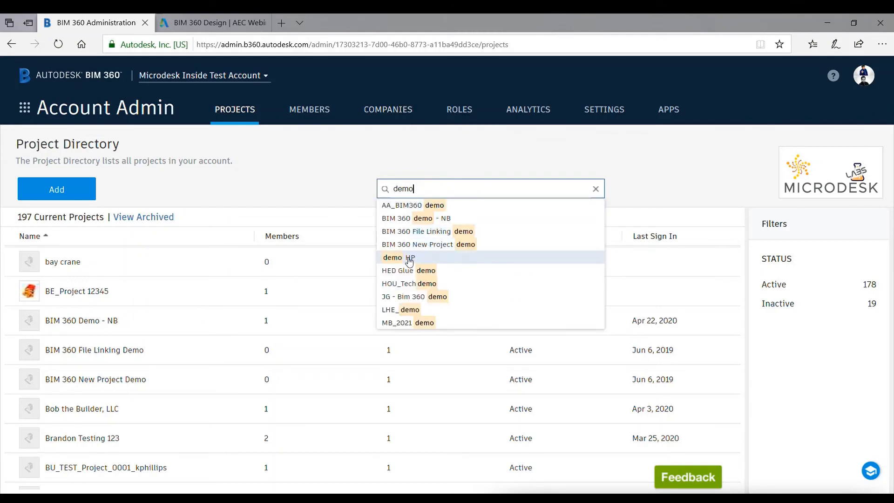
left_click(400, 257)
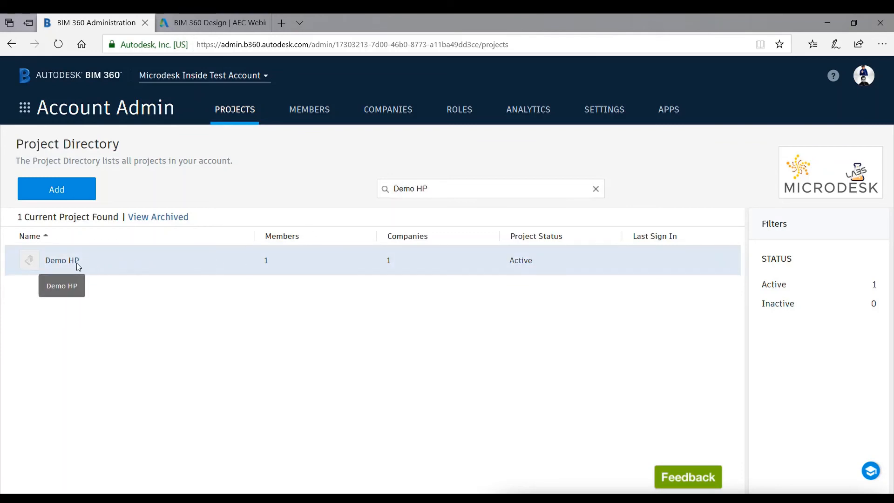
left_click(62, 259)
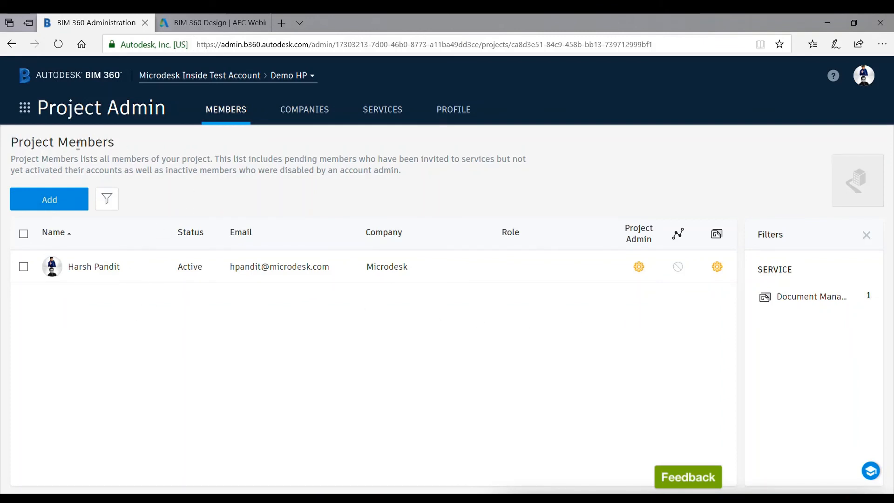
Switch to Project Home via the BIM 360 module switcher.
left_click(24, 108)
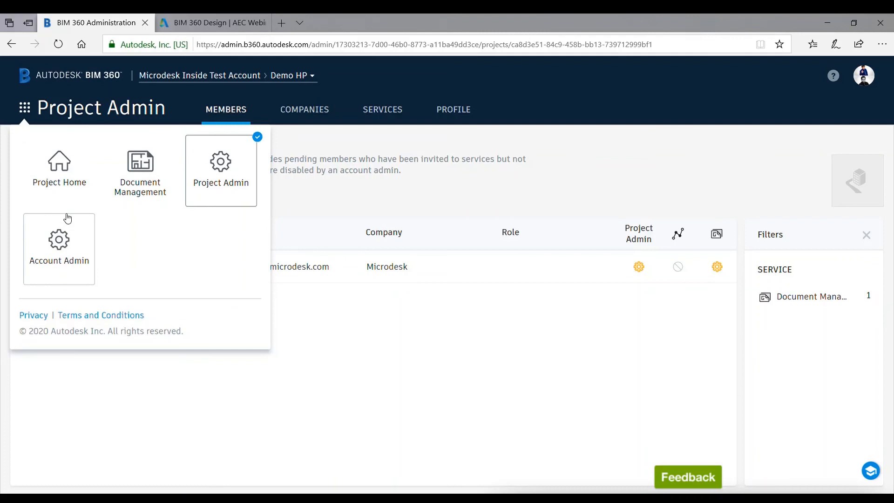
left_click(58, 168)
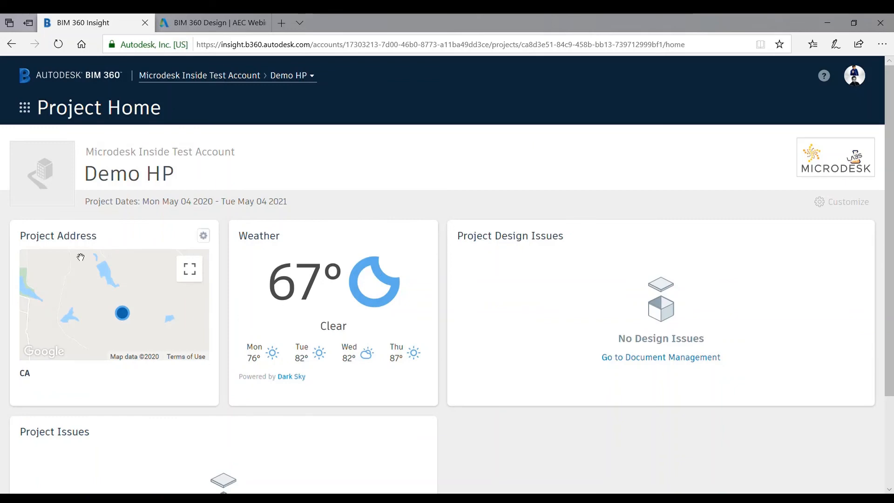
scroll("down", 3)
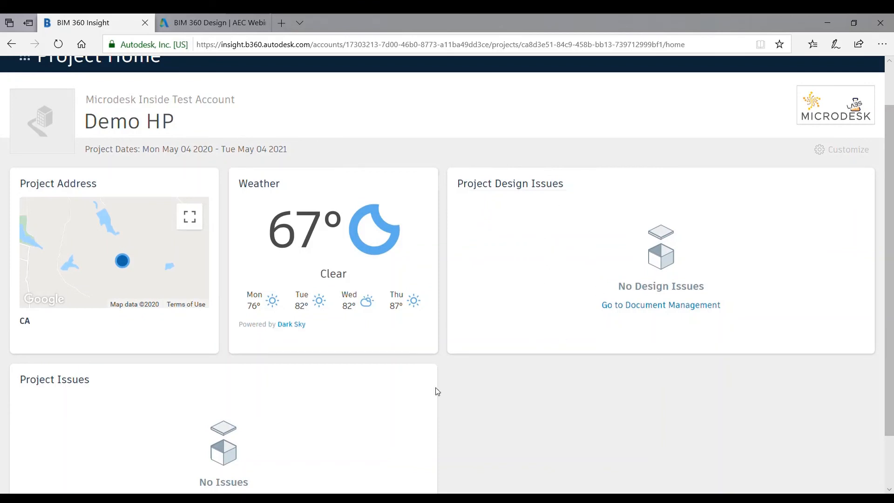
scroll("down", 3)
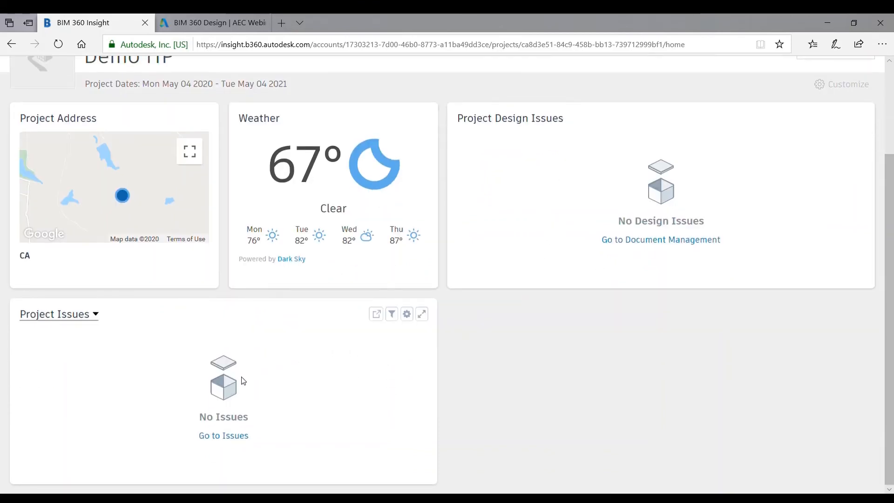